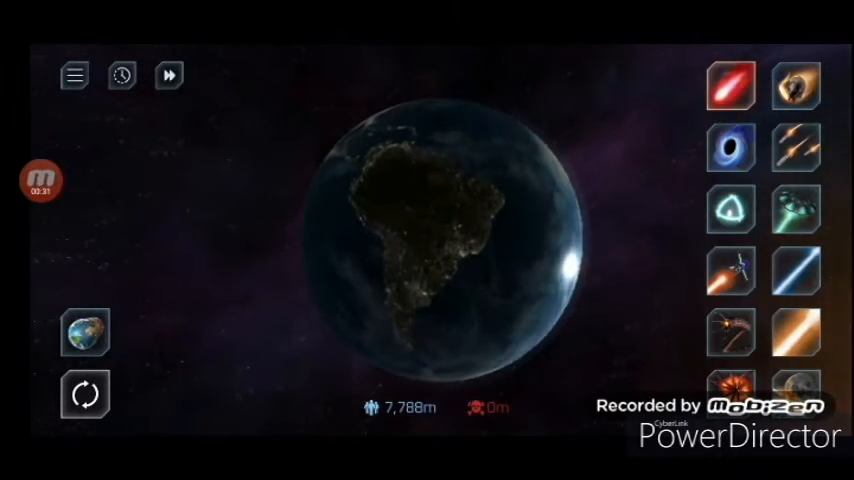
Step: Select the first weapon in the right-hand weapon panel to use on Earth
{"action": "left_click", "coordinate": [732, 86]}
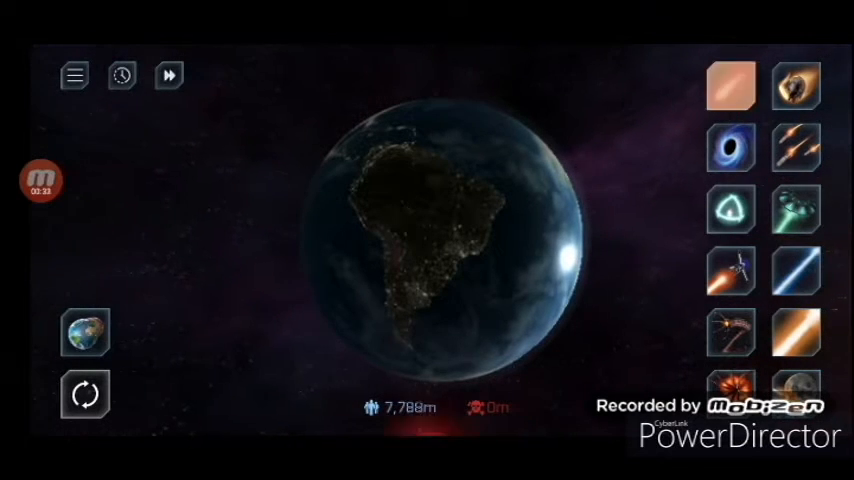
{"action": "left_click", "coordinate": [732, 84]}
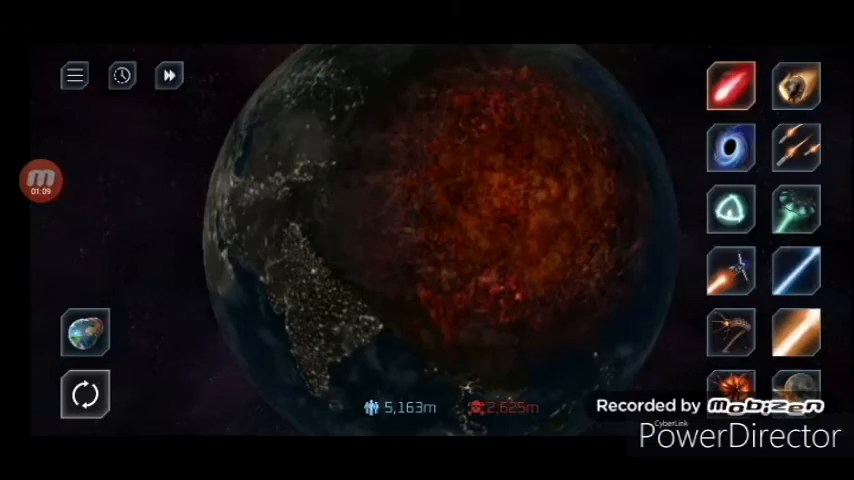
Step: Unleash the black hole over Africa, dropping the population to about 3,992 million
{"action": "left_click", "coordinate": [732, 84]}
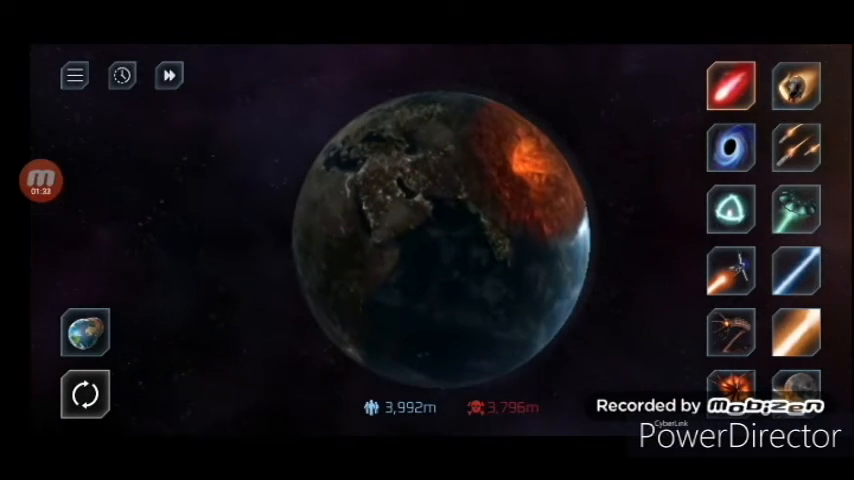
{"action": "left_click", "coordinate": [40, 180]}
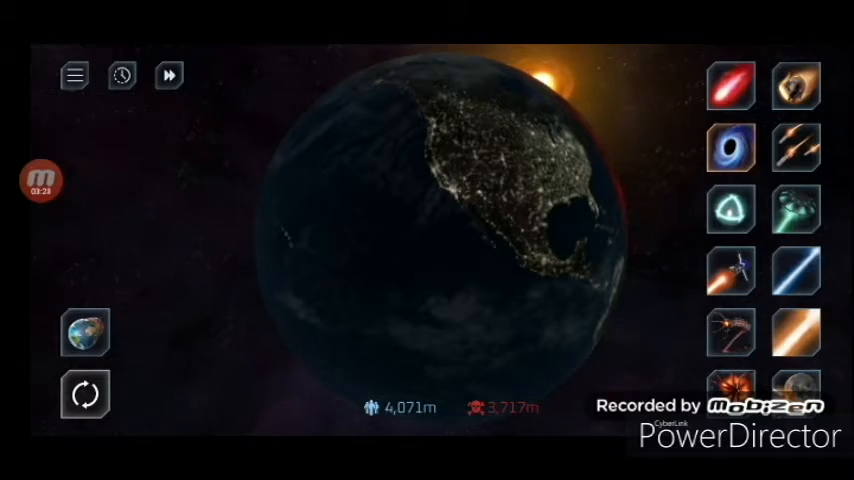
Step: Rotate the damaged Earth so North America faces the viewer
{"action": "left_click", "coordinate": [732, 148]}
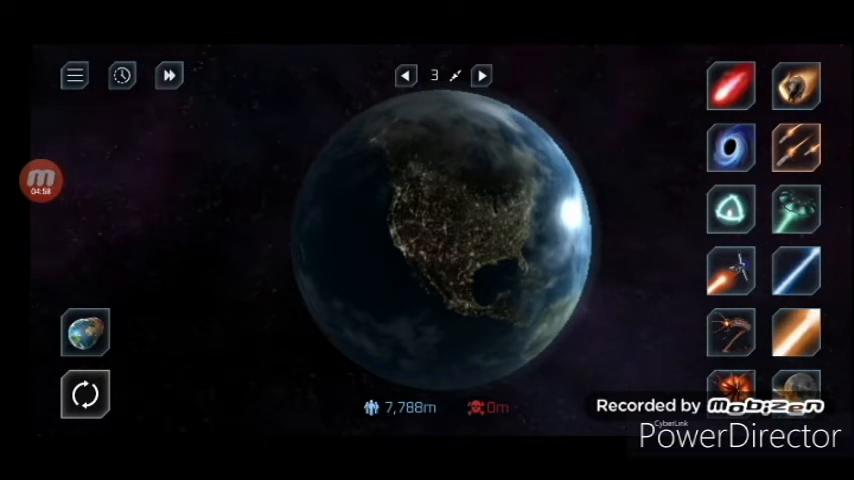
Step: Reset the planet to an undamaged Earth with zero deaths, North America centred
{"action": "left_click", "coordinate": [404, 76]}
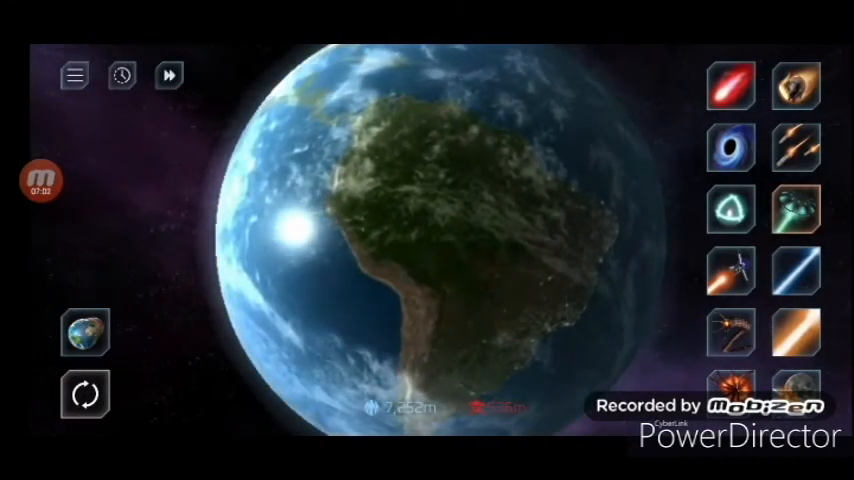
Step: Target the UFO attack on central South America
{"action": "left_click", "coordinate": [500, 276]}
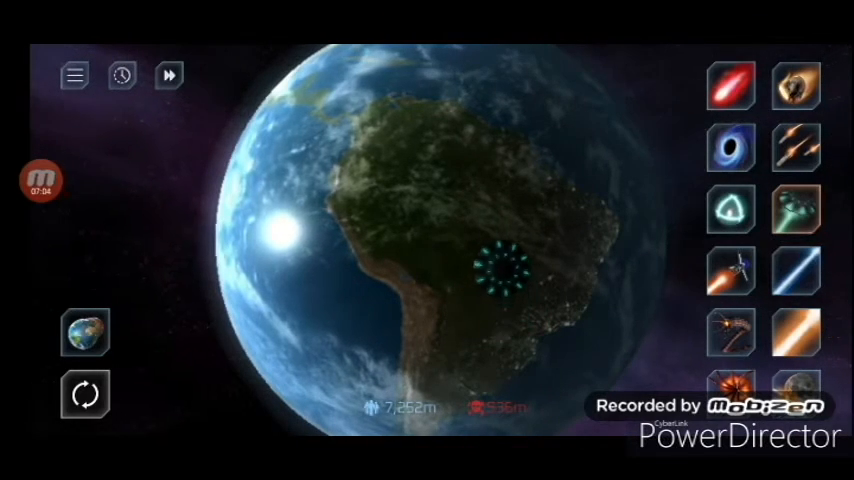